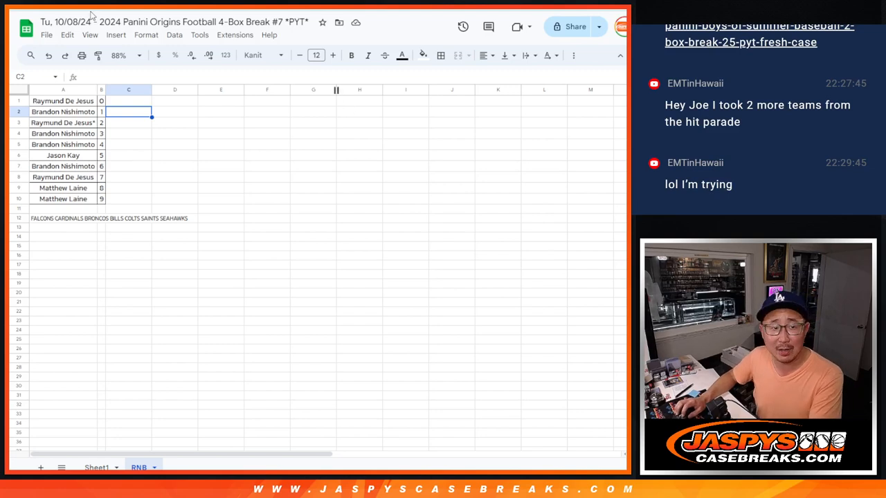
Zoom to 125% and clear cell A12 holding the team names under the list.
click(119, 55)
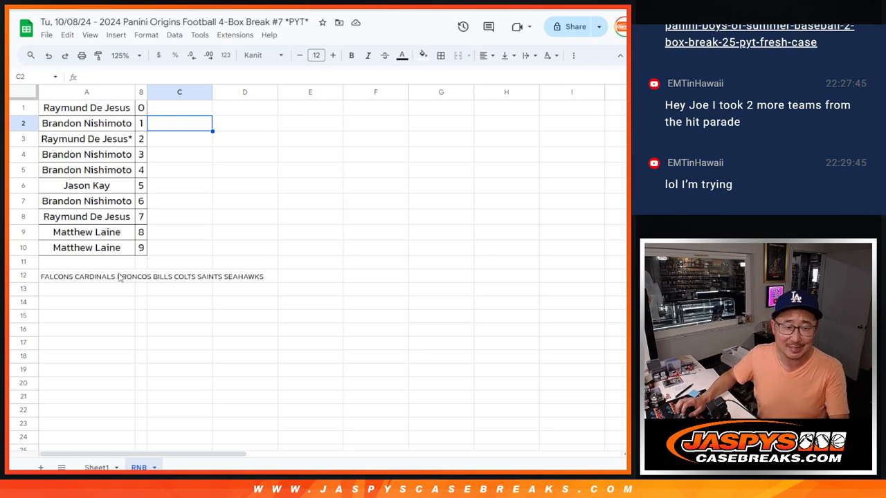
click(86, 108)
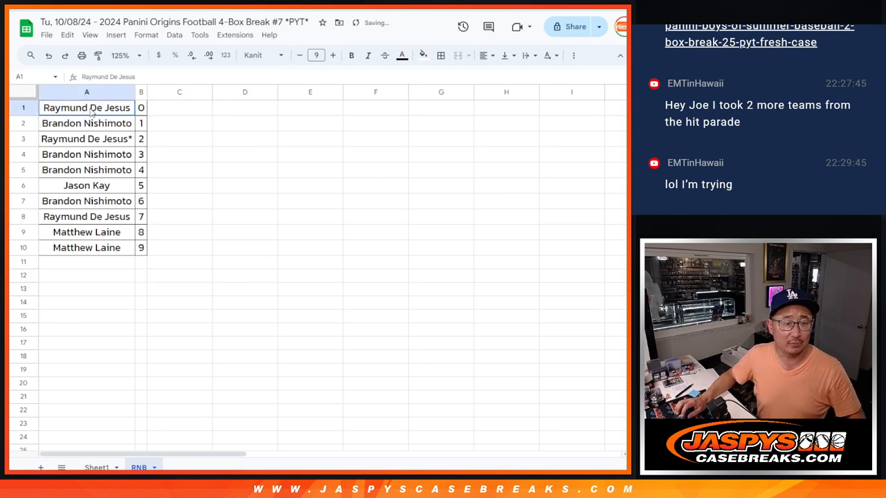
Copy names A1:A10 into RANDOM.ORG List Randomizer, shuffle them, and return to the sheet.
drag(86, 108, 86, 247)
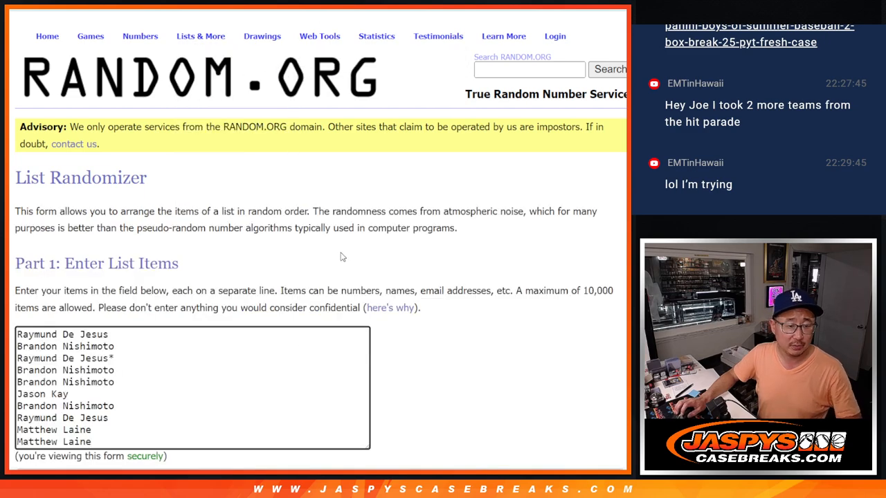
scroll(down, 3)
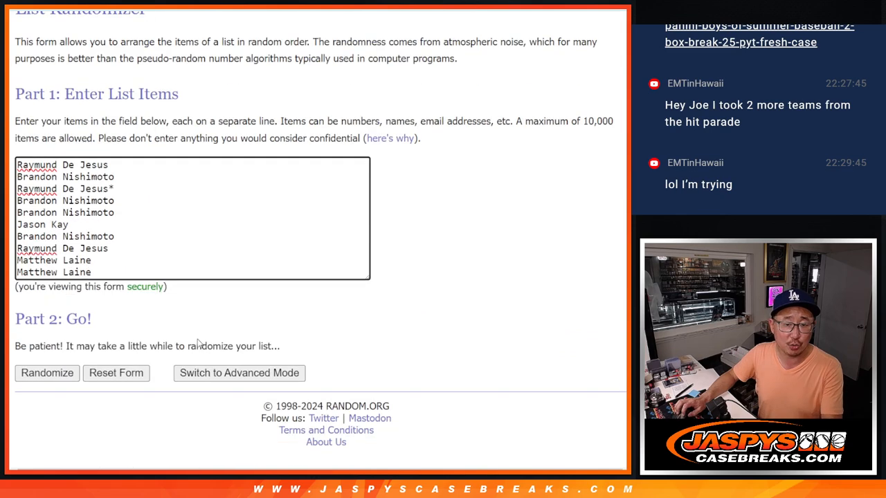
click(47, 374)
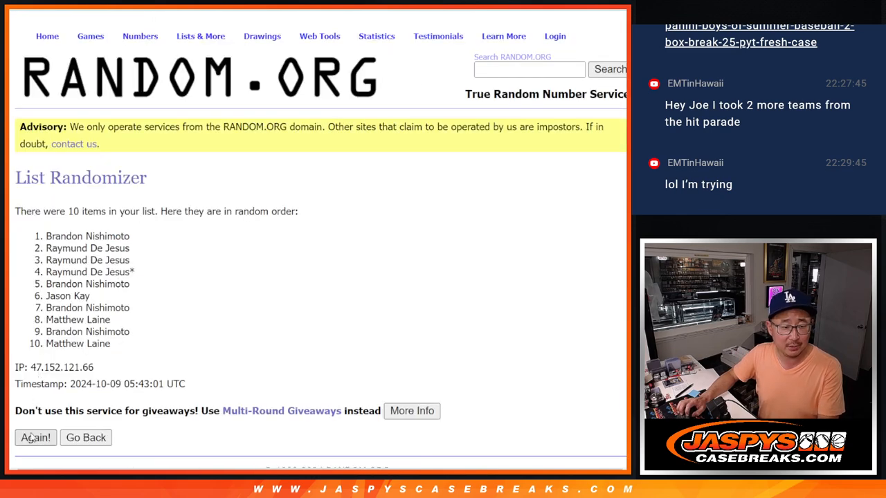
click(36, 437)
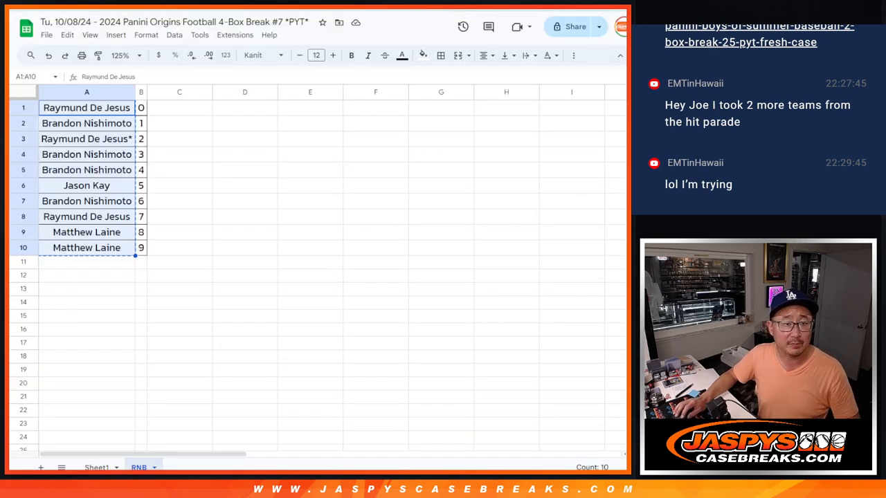
click(243, 186)
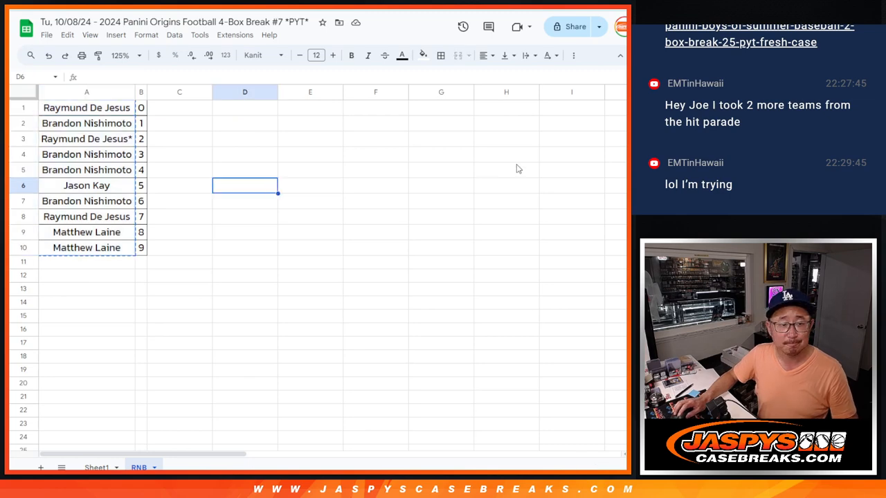